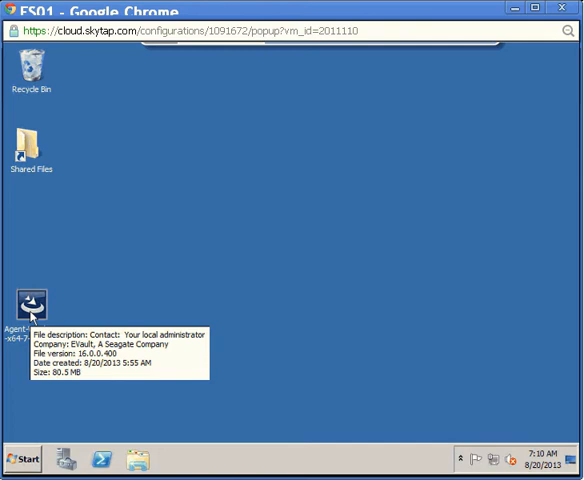
Launch the Agent-Windows installer with English (United States) as the installation language.
{"action": "double_click", "coordinate": [31, 305]}
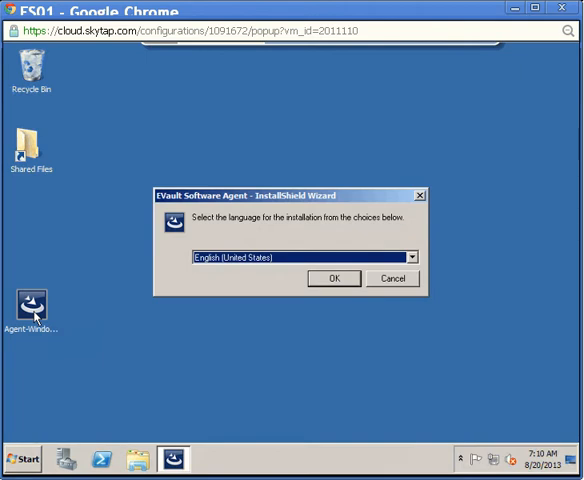
{"action": "left_click", "coordinate": [410, 257]}
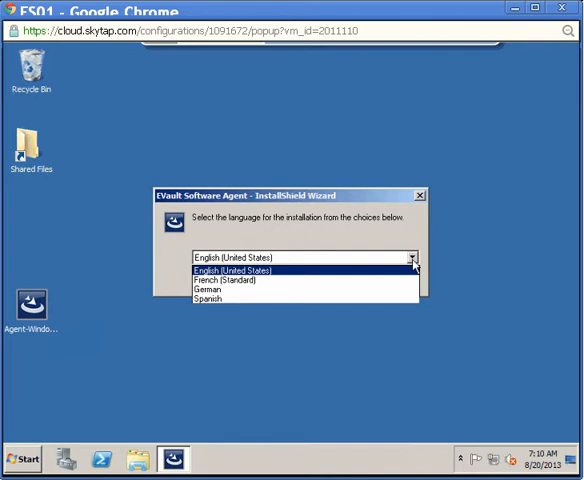
{"action": "left_click", "coordinate": [230, 271]}
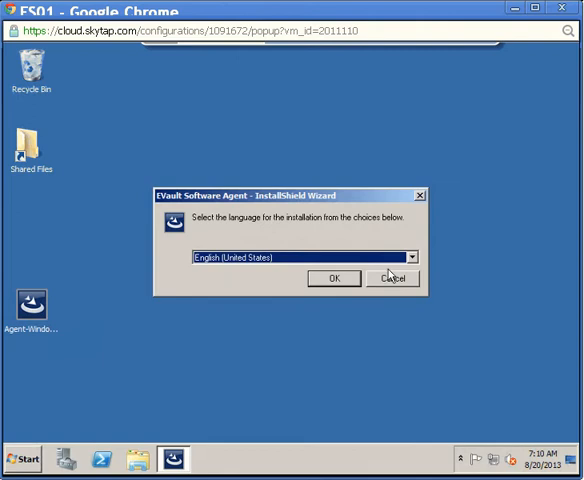
{"action": "left_click", "coordinate": [334, 278]}
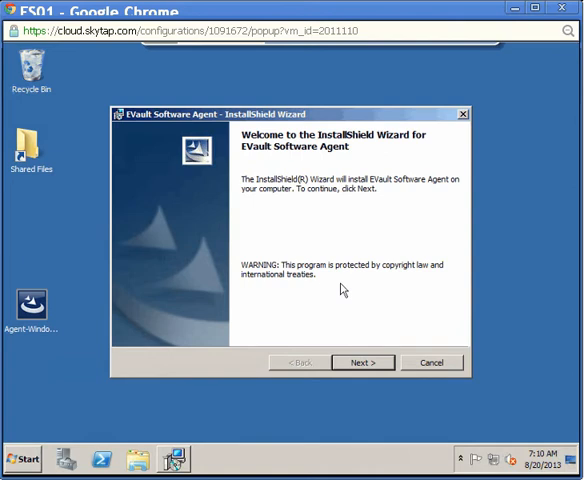
Advance past the Welcome and Support Information/Release Notes pages.
{"action": "left_click", "coordinate": [362, 362]}
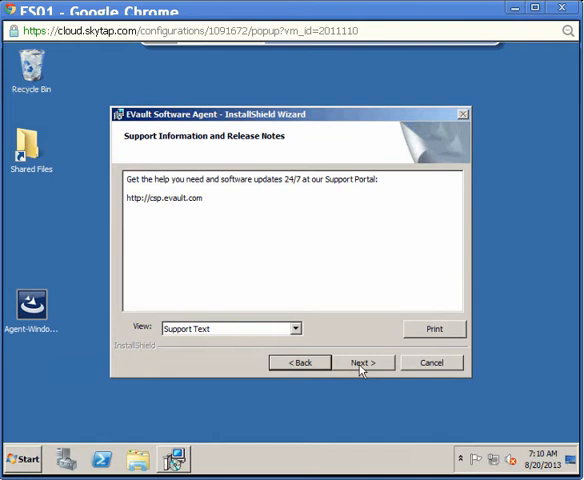
{"action": "left_click", "coordinate": [362, 362]}
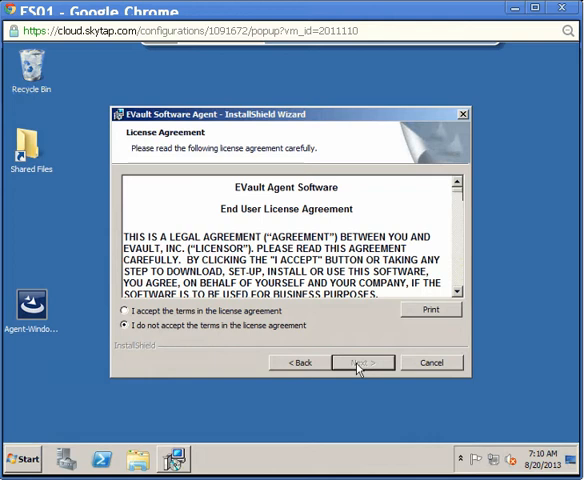
Accept the license agreement terms and continue to setup type selection.
{"action": "left_click", "coordinate": [126, 312]}
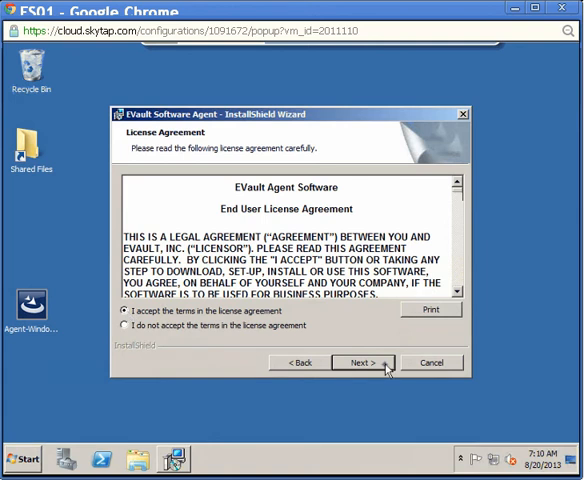
{"action": "left_click", "coordinate": [362, 362]}
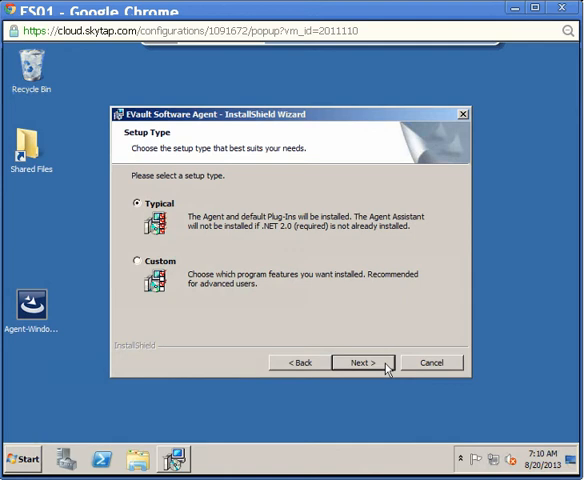
Choose the Custom setup type and continue.
{"action": "left_click", "coordinate": [137, 260]}
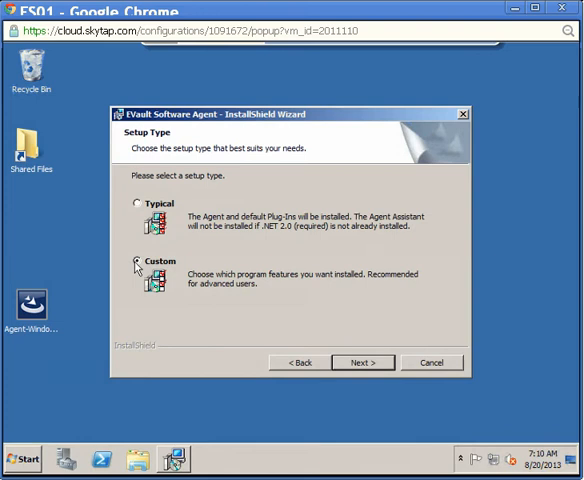
{"action": "left_click", "coordinate": [362, 362]}
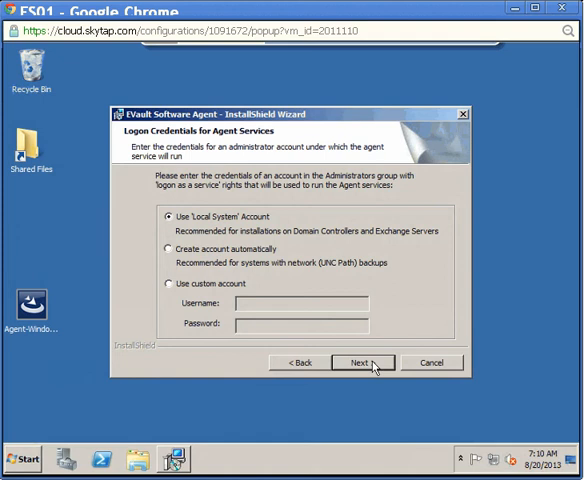
Keep the Local System account and the default destination folder.
{"action": "left_click", "coordinate": [168, 249]}
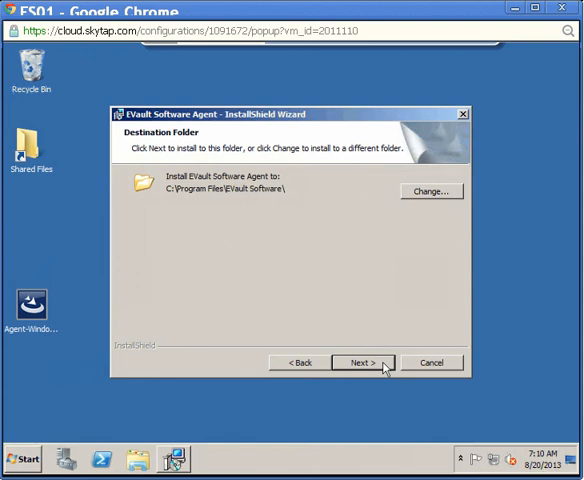
{"action": "left_click", "coordinate": [362, 362]}
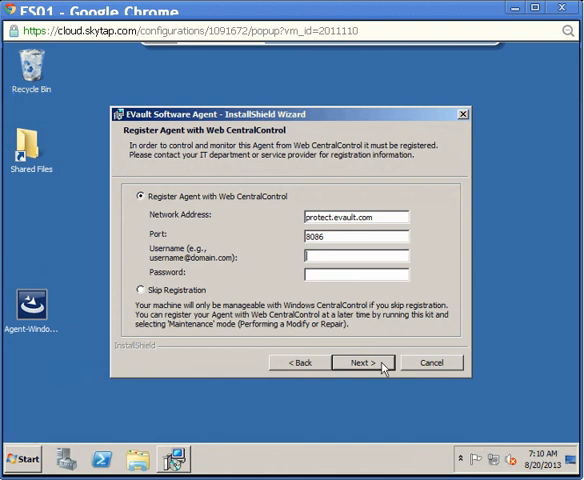
Skip Web CentralControl registration, complete the installation, and finish the wizard.
{"action": "left_click", "coordinate": [147, 290]}
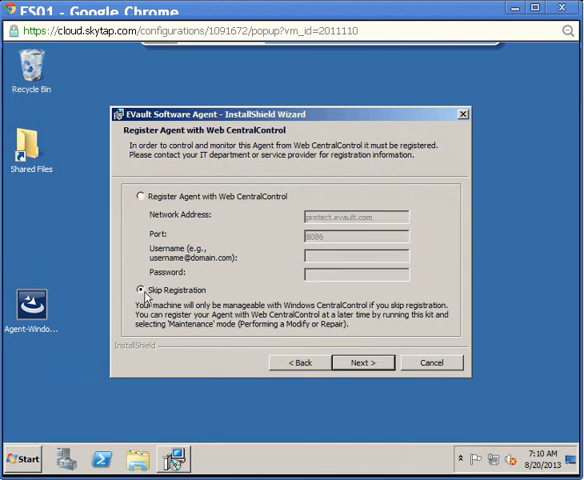
{"action": "left_click", "coordinate": [363, 362]}
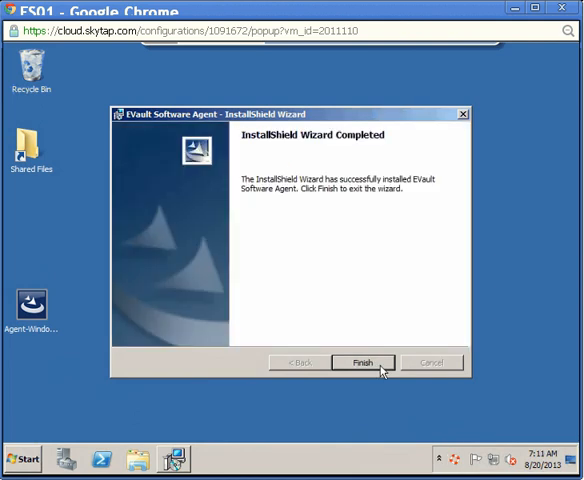
{"action": "left_click", "coordinate": [362, 362]}
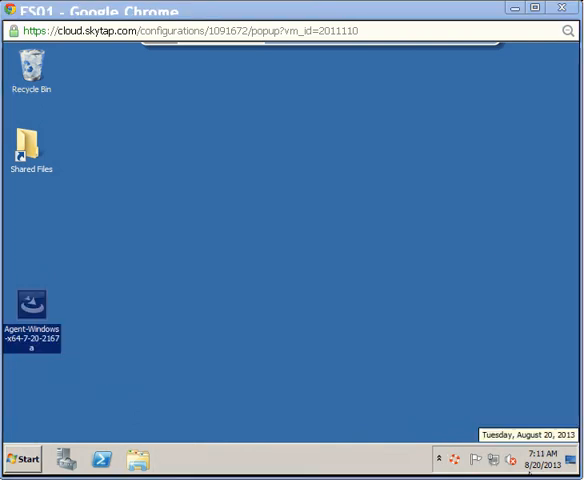